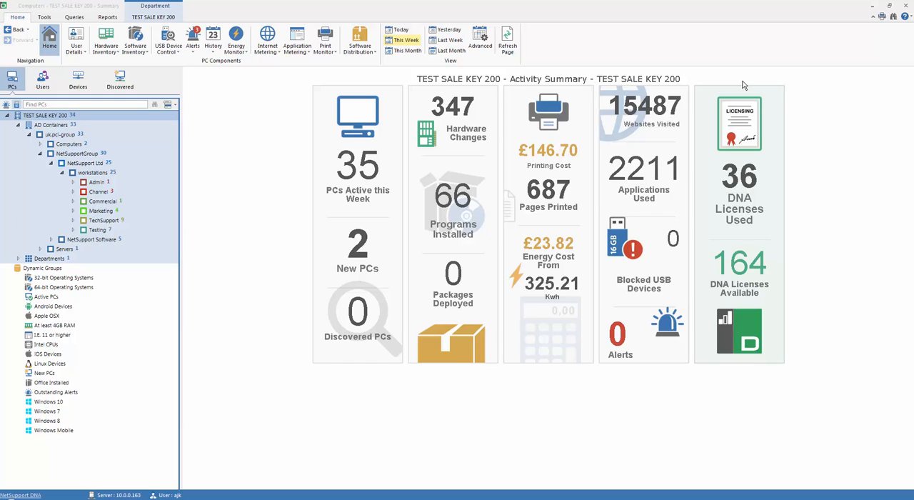
{"action": "mouse_move", "coordinate": [197, 94]}
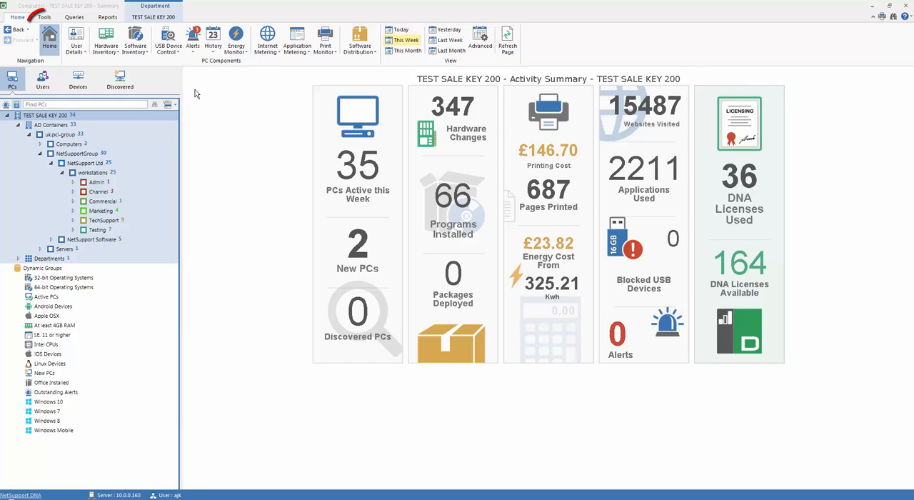
- Show the Tools ribbon commands that include the Query Tool
{"action": "left_click", "coordinate": [45, 17]}
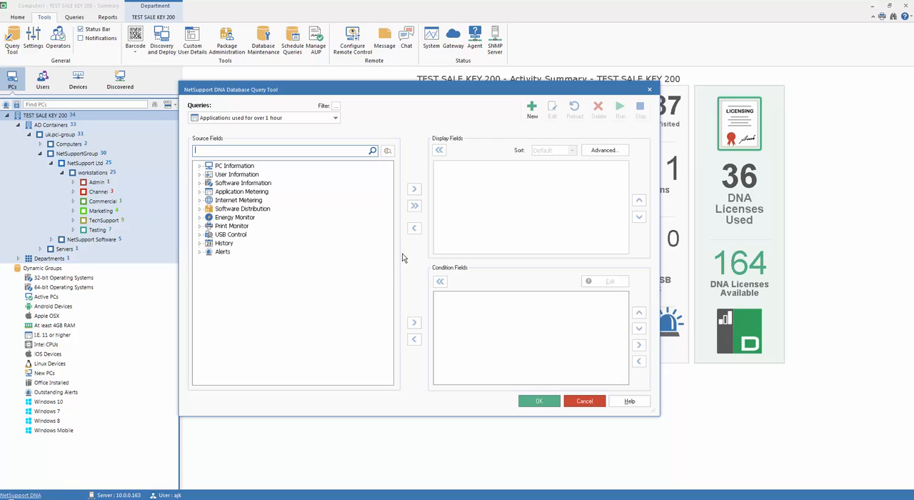
{"action": "mouse_move", "coordinate": [237, 173]}
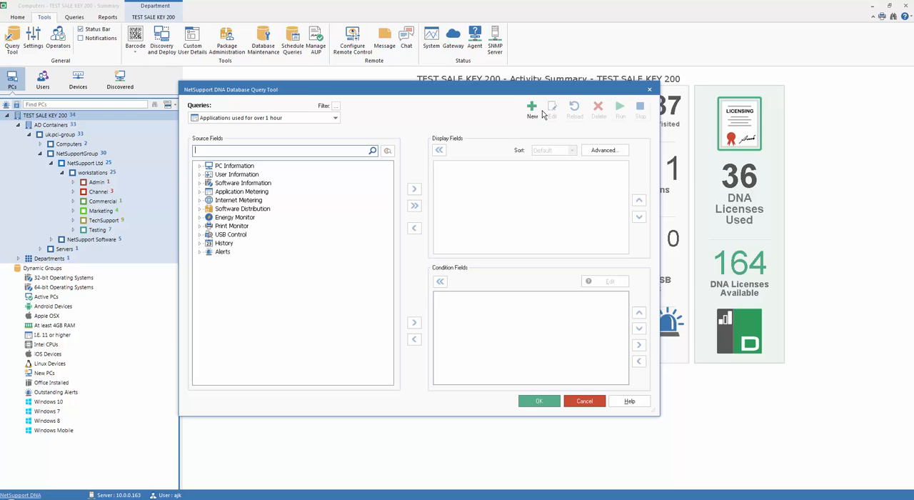
- Start a new query named 'Test report' and review its Report and Options settings
{"action": "left_click", "coordinate": [531, 108]}
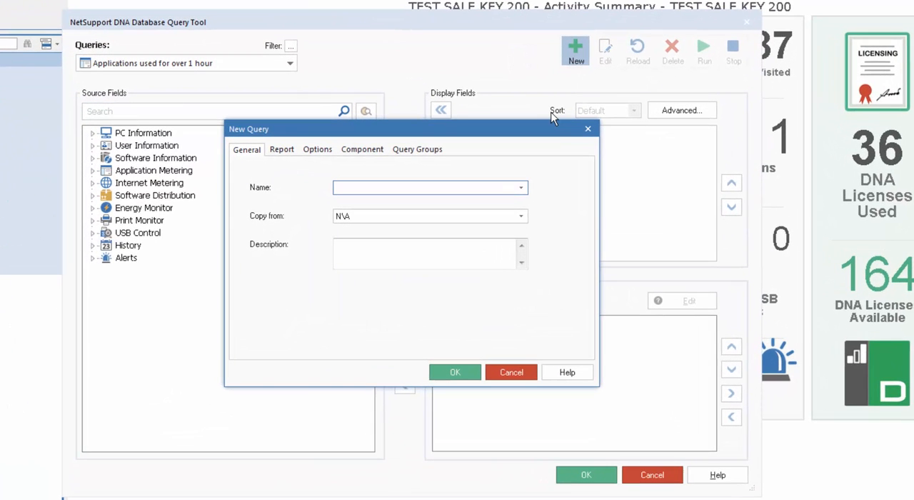
{"action": "type", "text": "Test report"}
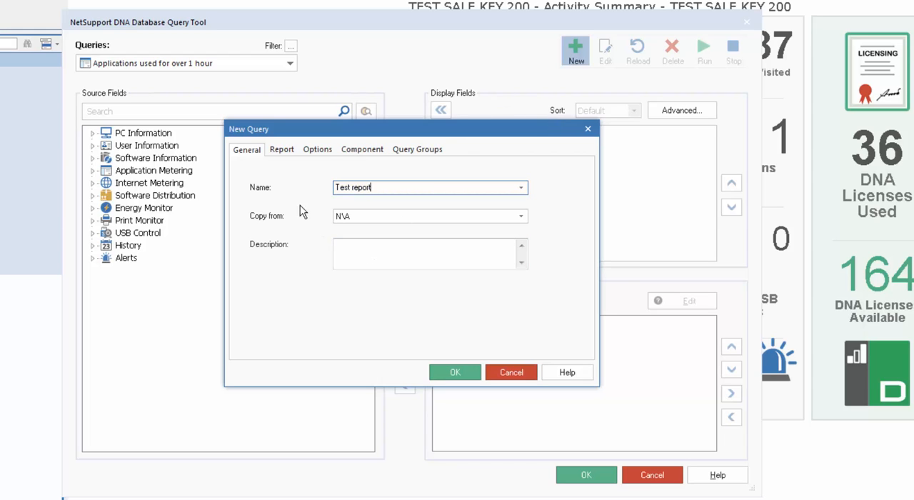
{"action": "left_click", "coordinate": [281, 148]}
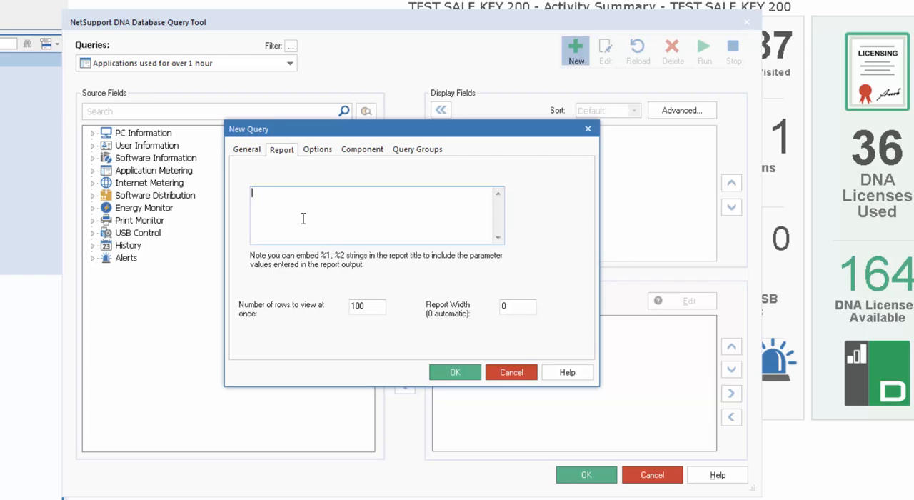
{"action": "left_click", "coordinate": [317, 150]}
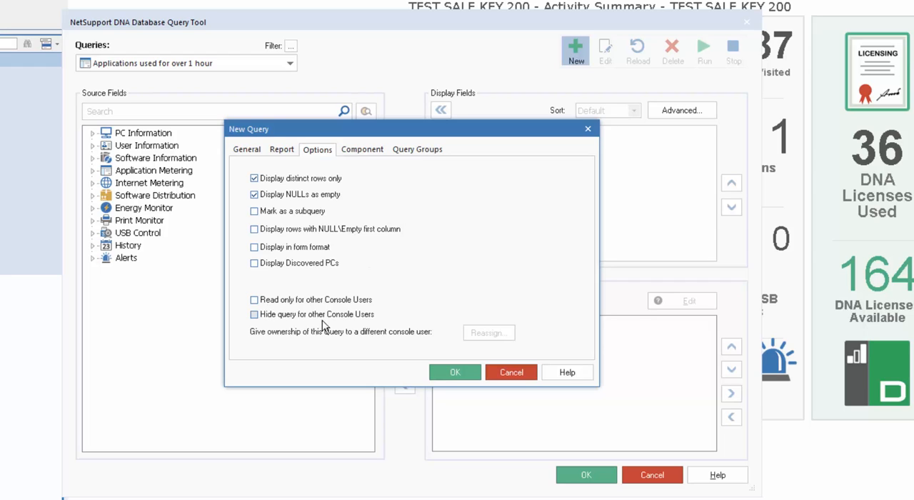
- Attach the new query to the Hardware component, check Query Groups, and create it
{"action": "left_click", "coordinate": [363, 149]}
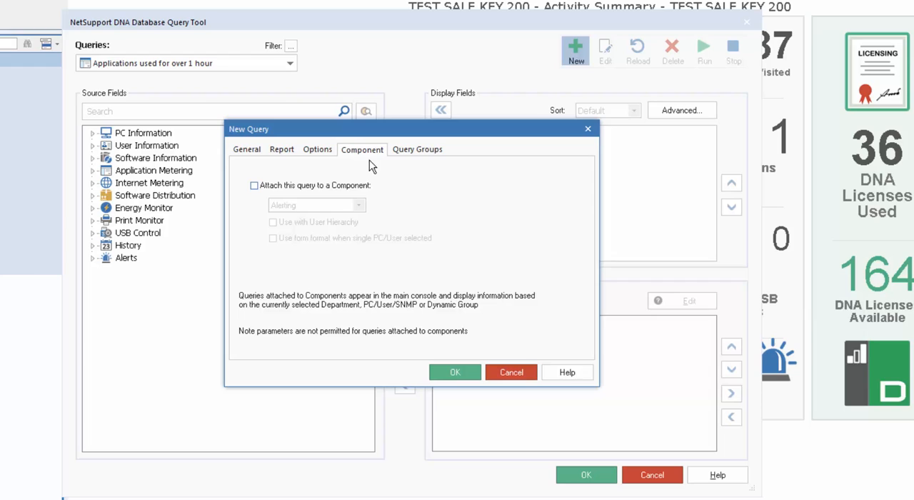
{"action": "mouse_move", "coordinate": [418, 208]}
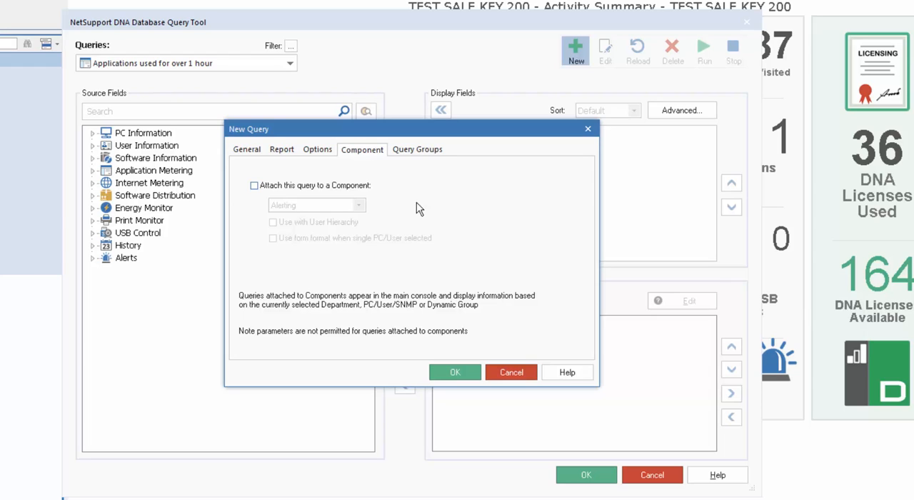
{"action": "left_click", "coordinate": [254, 185]}
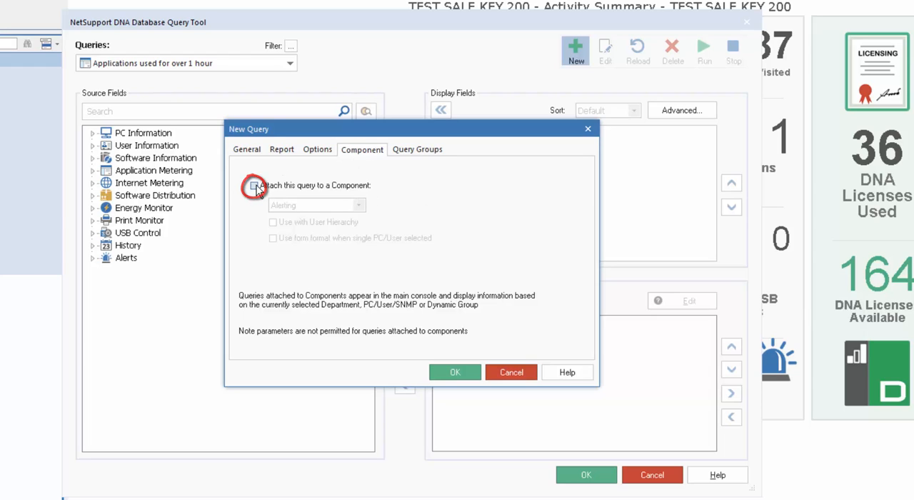
{"action": "left_click", "coordinate": [254, 186]}
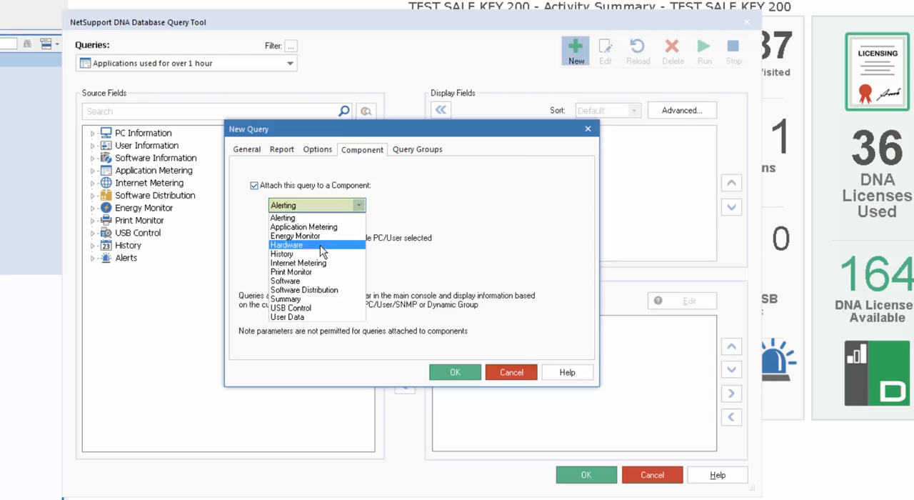
{"action": "left_click", "coordinate": [286, 244]}
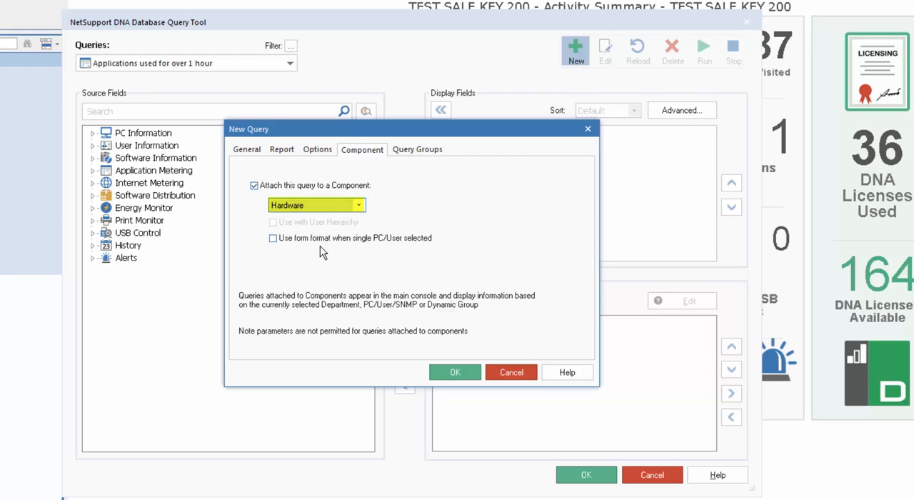
{"action": "left_click", "coordinate": [417, 150]}
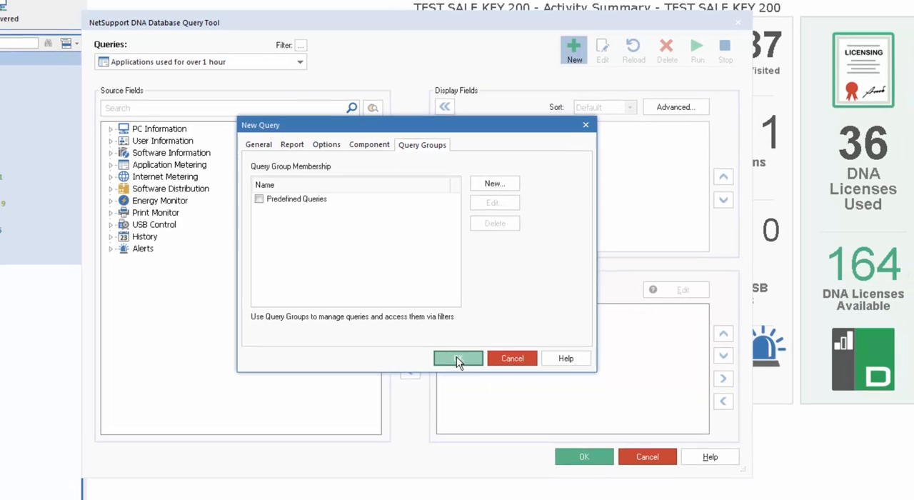
{"action": "left_click", "coordinate": [457, 357]}
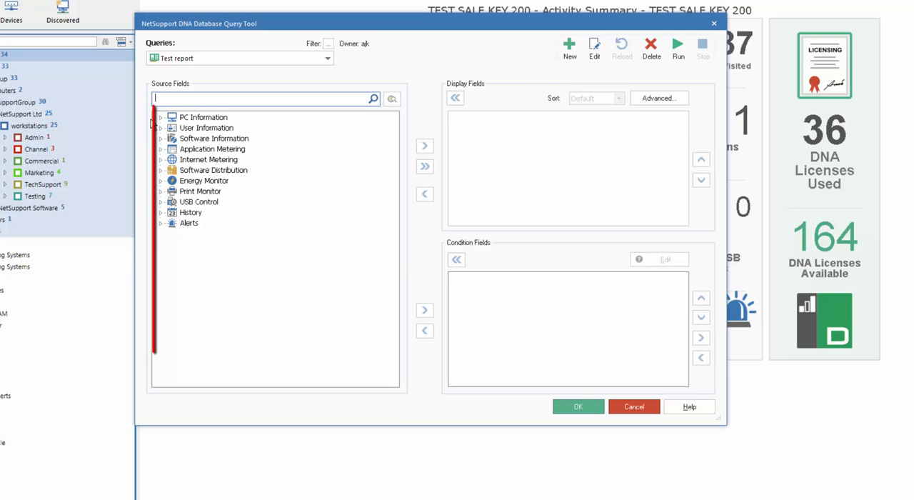
- Add Computer Name and OS Name from PC Information to the display fields
{"action": "left_click", "coordinate": [160, 117]}
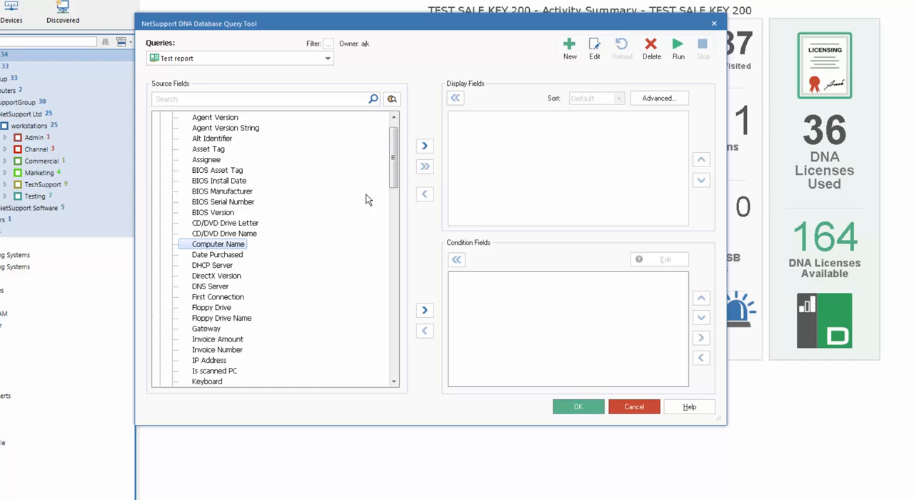
{"action": "left_click", "coordinate": [425, 146]}
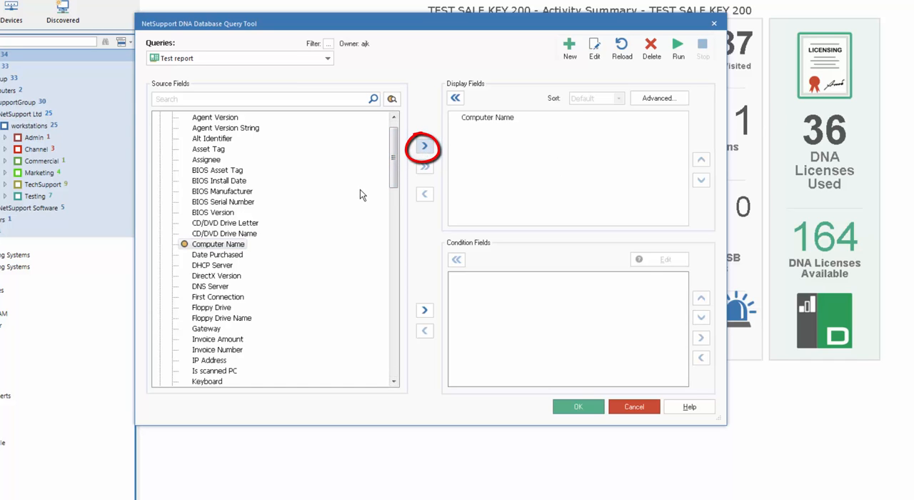
{"action": "scroll", "scroll_direction": "down", "scroll_amount": 3}
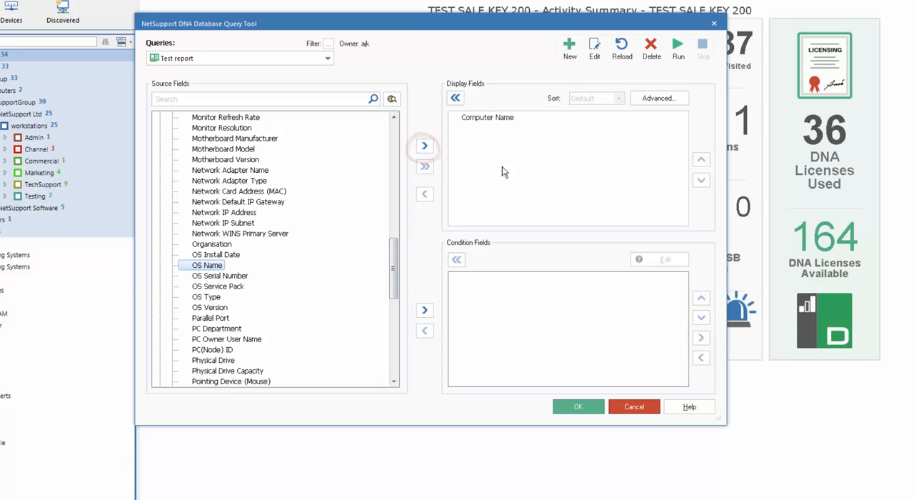
{"action": "left_click", "coordinate": [424, 145]}
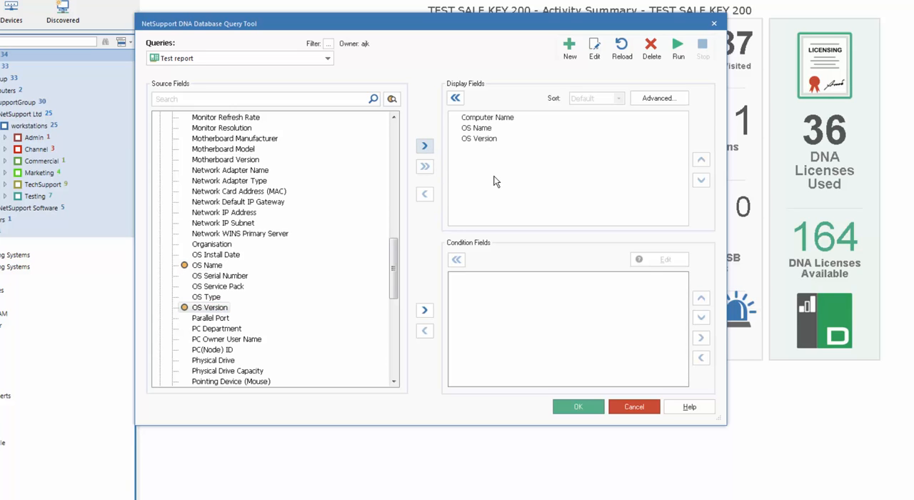
{"action": "mouse_move", "coordinate": [602, 87]}
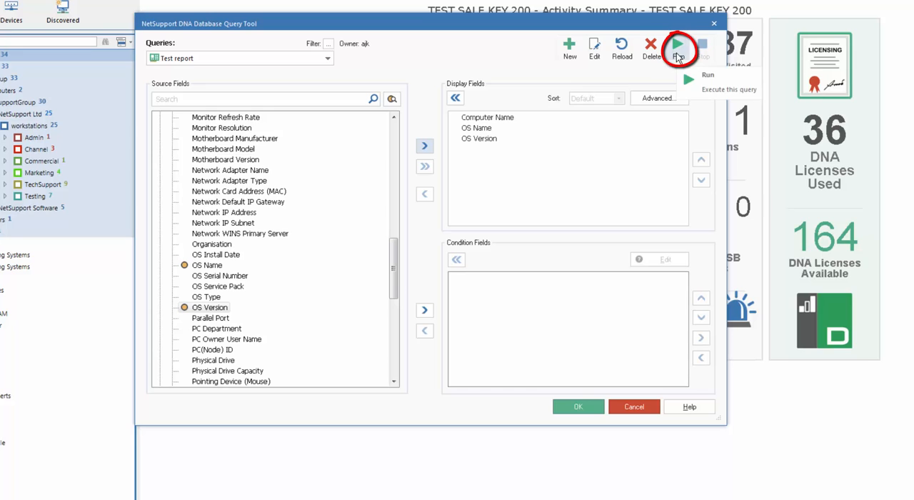
{"action": "left_click", "coordinate": [677, 48]}
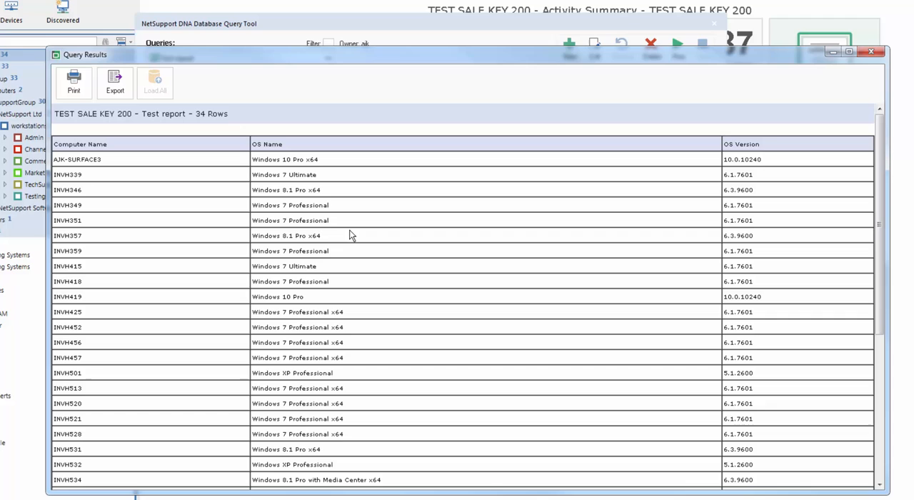
{"action": "left_click", "coordinate": [80, 143]}
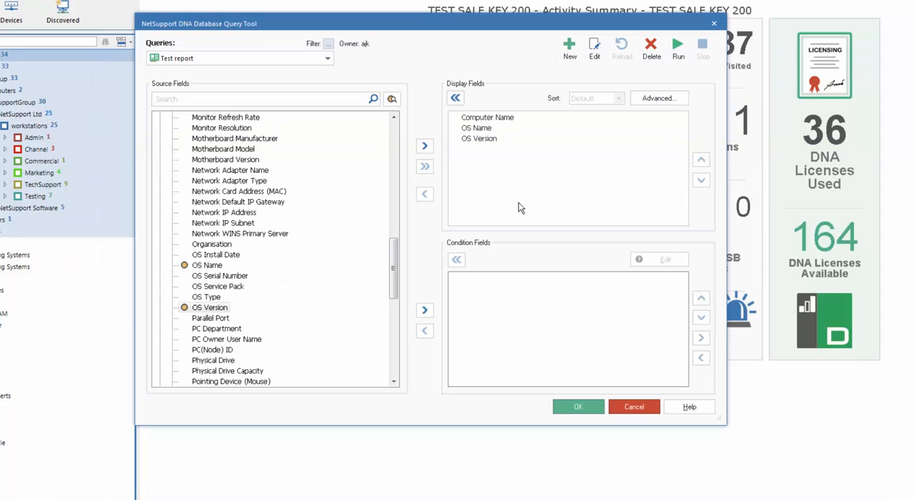
{"action": "mouse_move", "coordinate": [430, 257]}
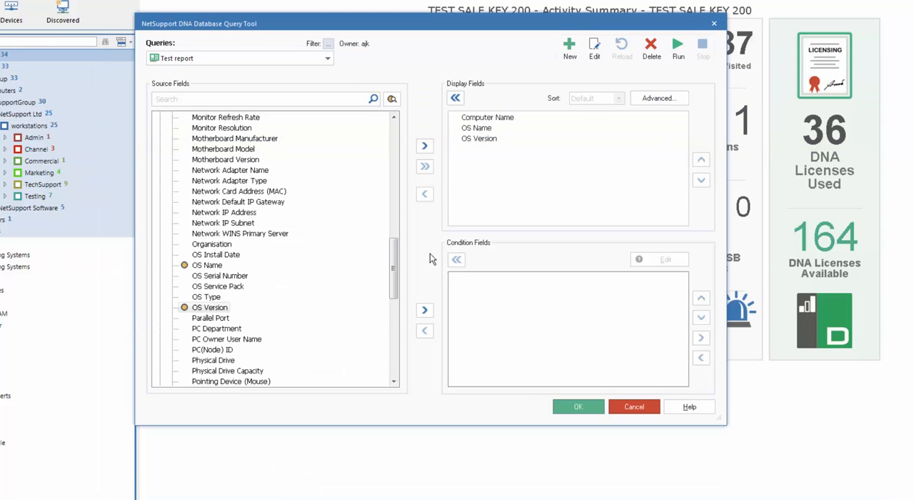
- Add Processor, Video Adapter and IP Address to the display fields
{"action": "left_click", "coordinate": [424, 146]}
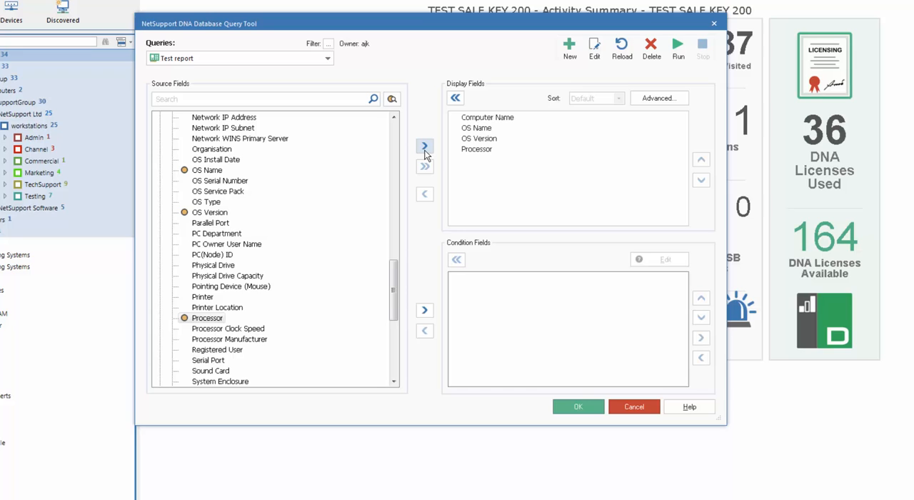
{"action": "mouse_move", "coordinate": [402, 274]}
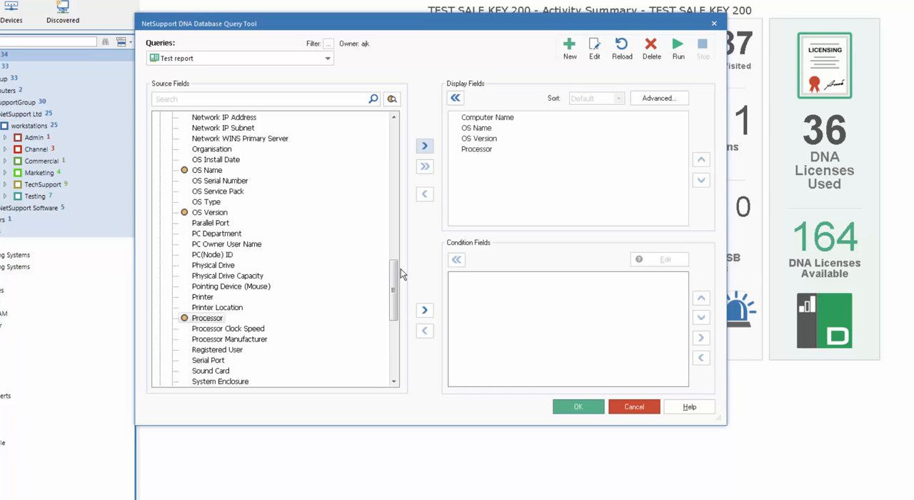
{"action": "scroll", "scroll_direction": "down", "scroll_amount": 3}
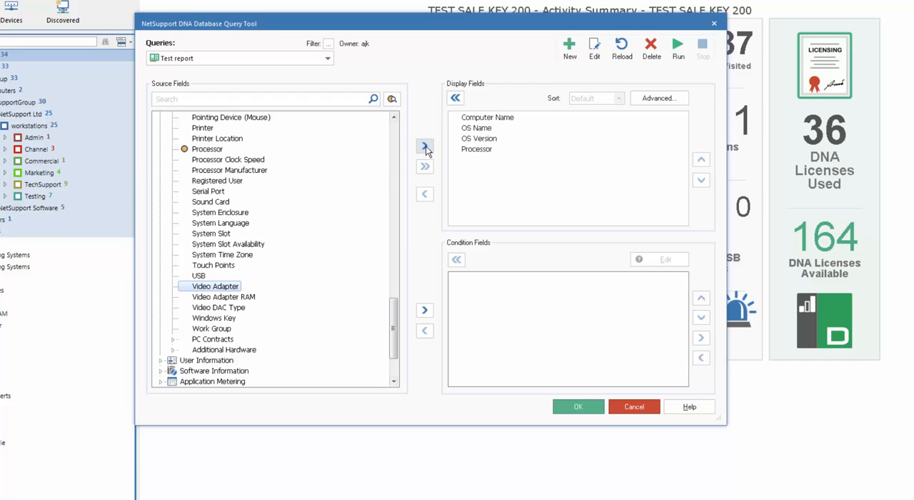
{"action": "left_click", "coordinate": [424, 145]}
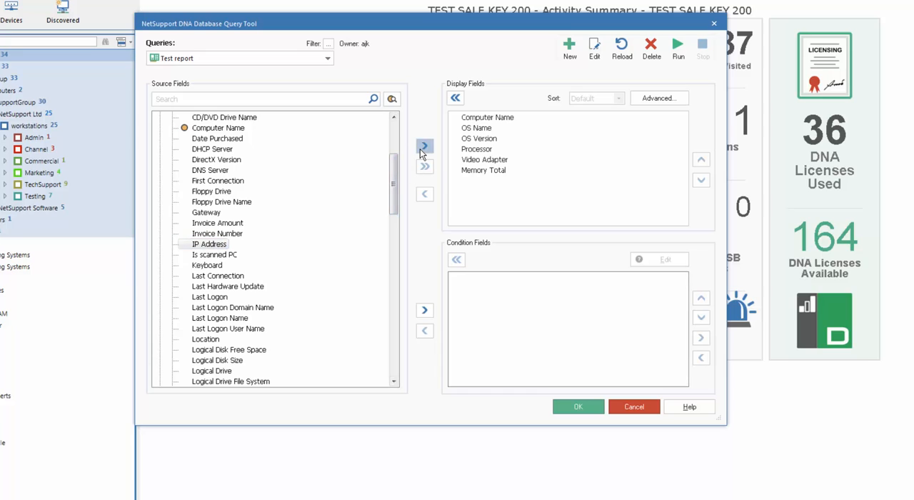
{"action": "left_click", "coordinate": [426, 146]}
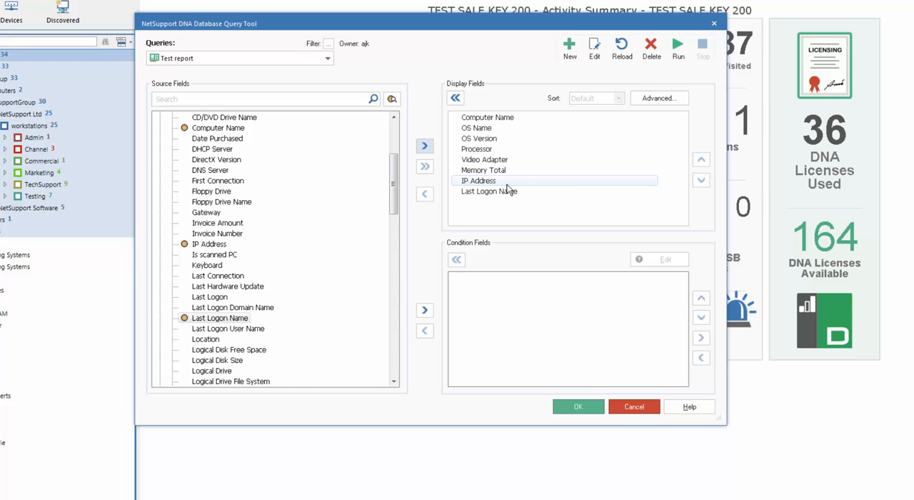
{"action": "mouse_move", "coordinate": [677, 45]}
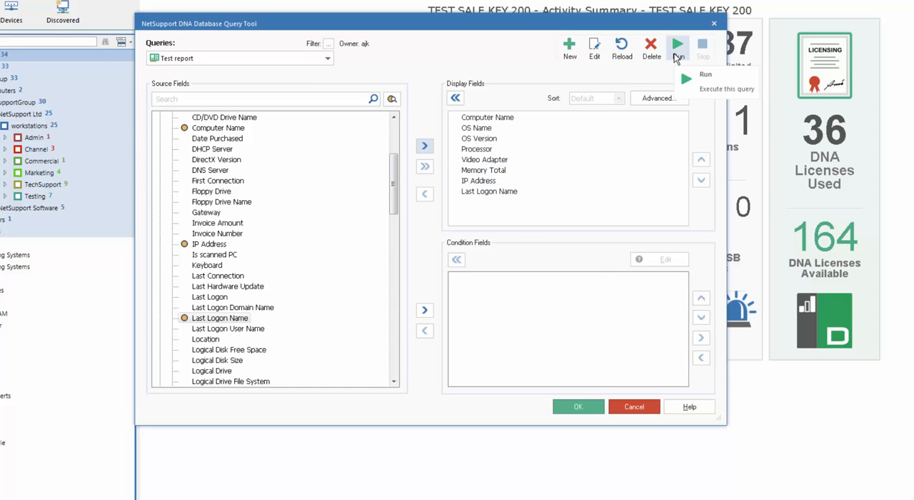
- Run the Test report query and review its 34 result rows
{"action": "left_click", "coordinate": [676, 45]}
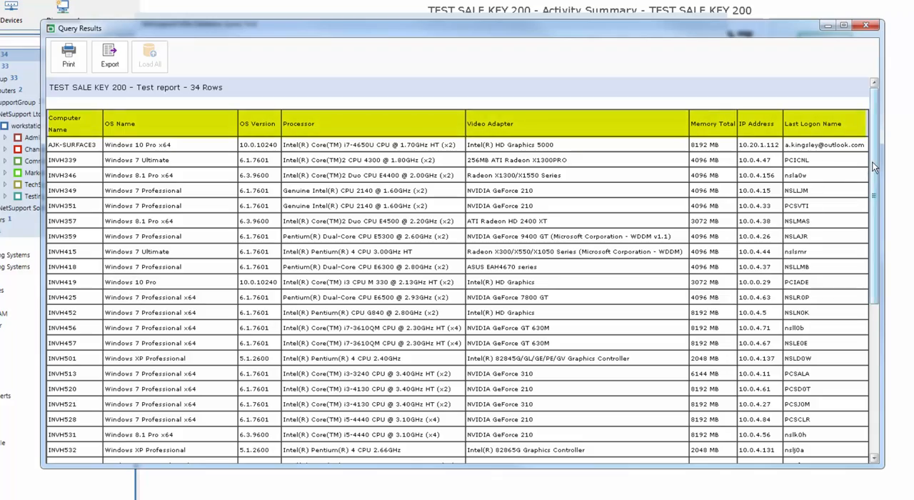
{"action": "scroll", "scroll_direction": "down", "scroll_amount": 3}
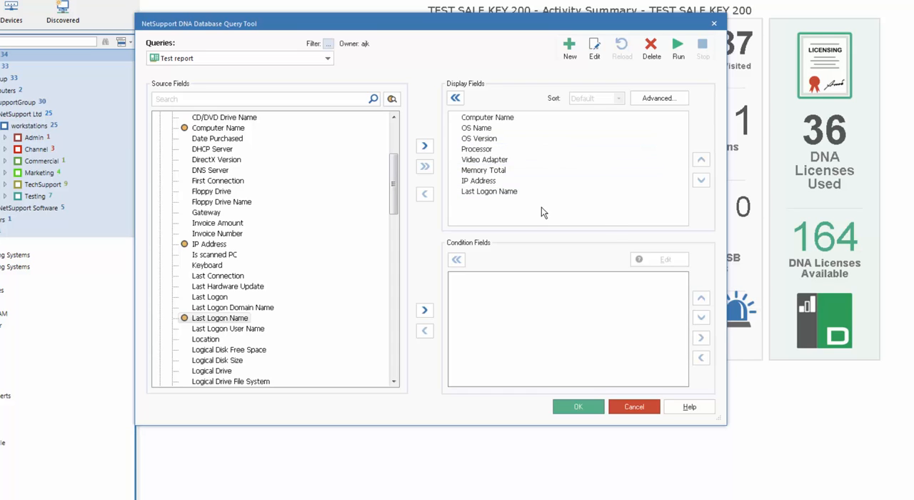
{"action": "mouse_move", "coordinate": [517, 302]}
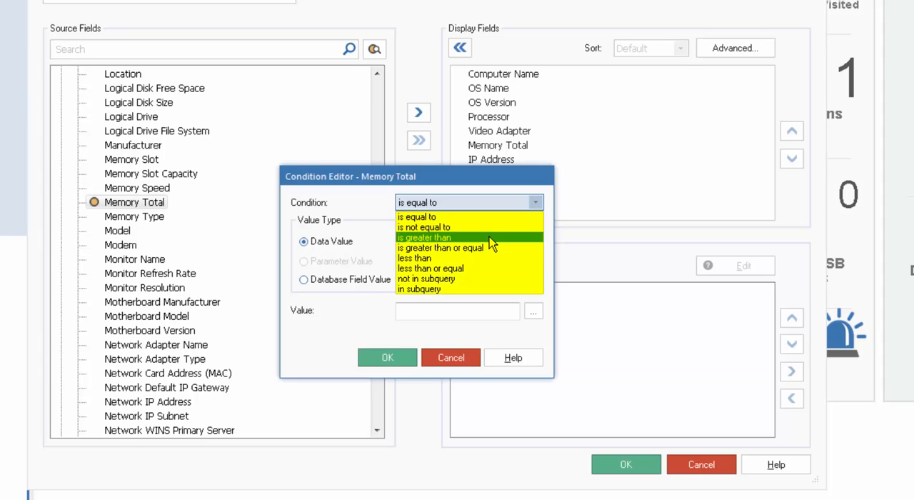
{"action": "mouse_move", "coordinate": [440, 248]}
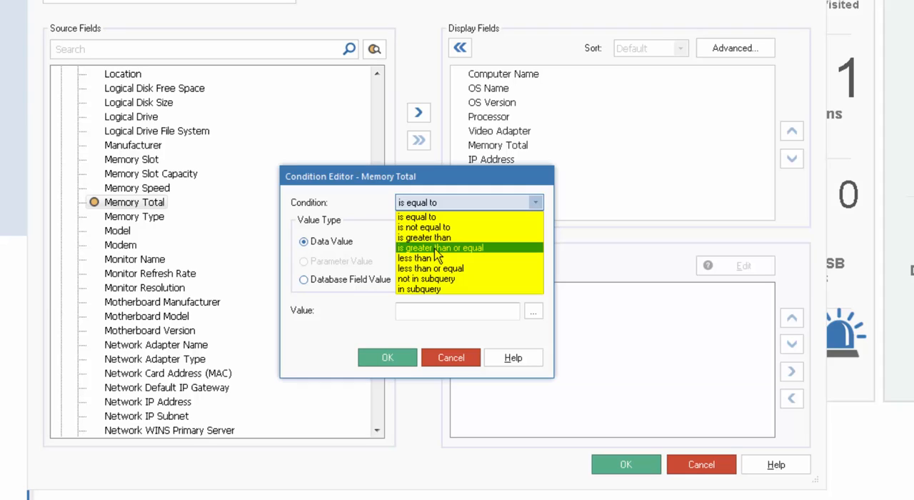
- Set the Memory Total condition to 'is greater than or equal' 8192 and confirm it
{"action": "left_click", "coordinate": [440, 247]}
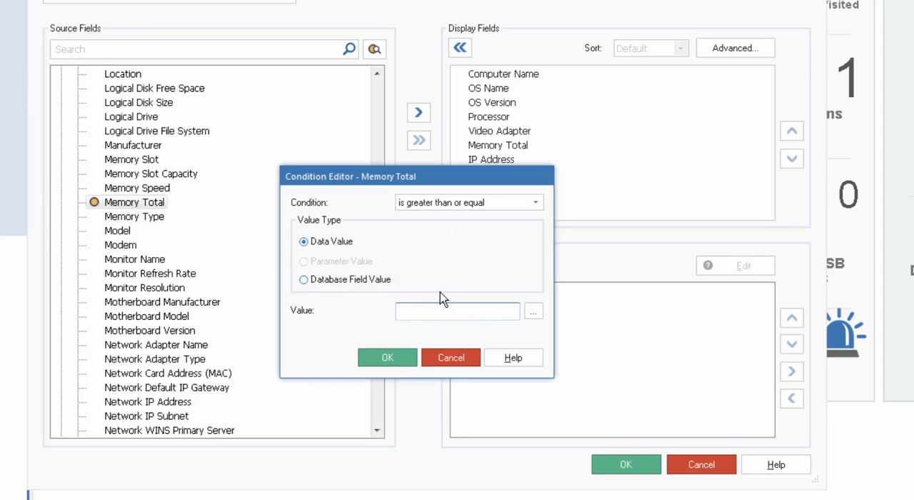
{"action": "type", "text": "8"}
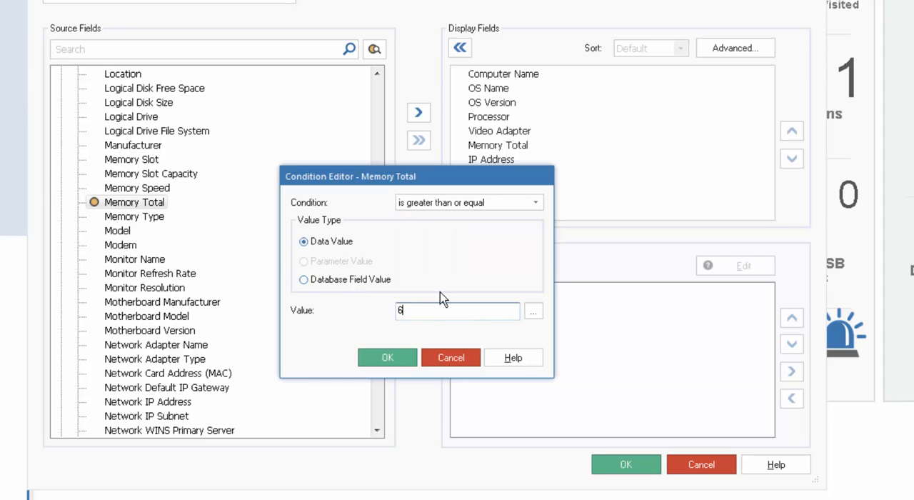
{"action": "type", "text": "192"}
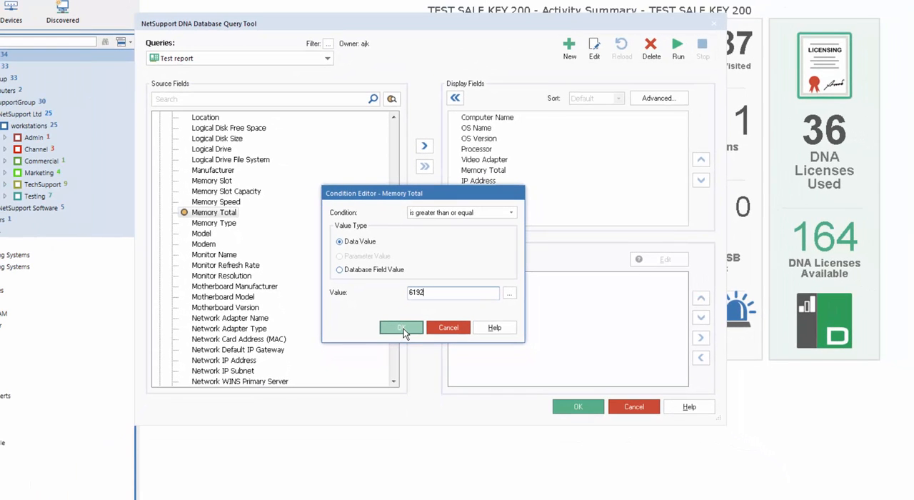
{"action": "left_click", "coordinate": [401, 327]}
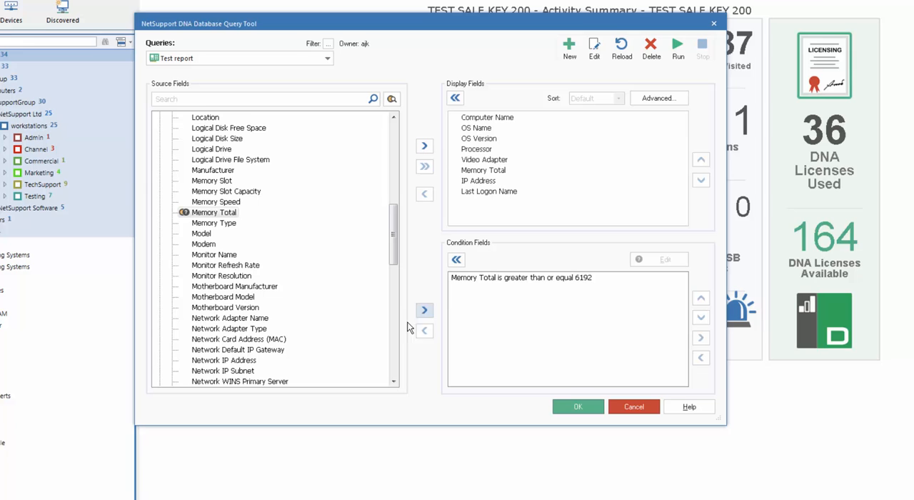
{"action": "mouse_move", "coordinate": [511, 311]}
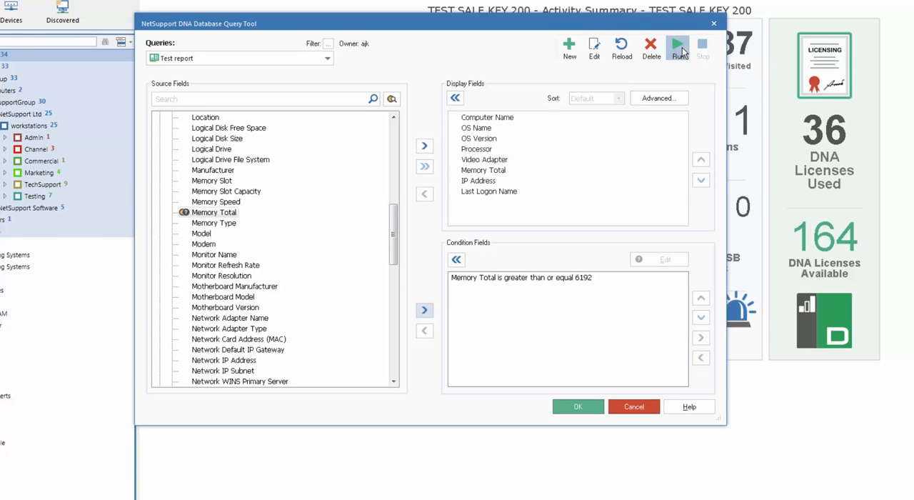
- Run the filtered query returning 13 rows and bring up the export format choices
{"action": "left_click", "coordinate": [677, 44]}
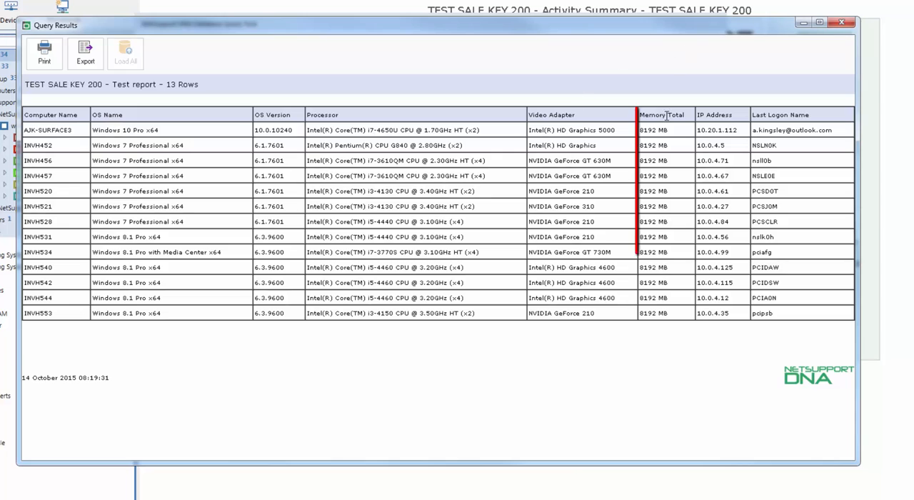
{"action": "left_click", "coordinate": [660, 115]}
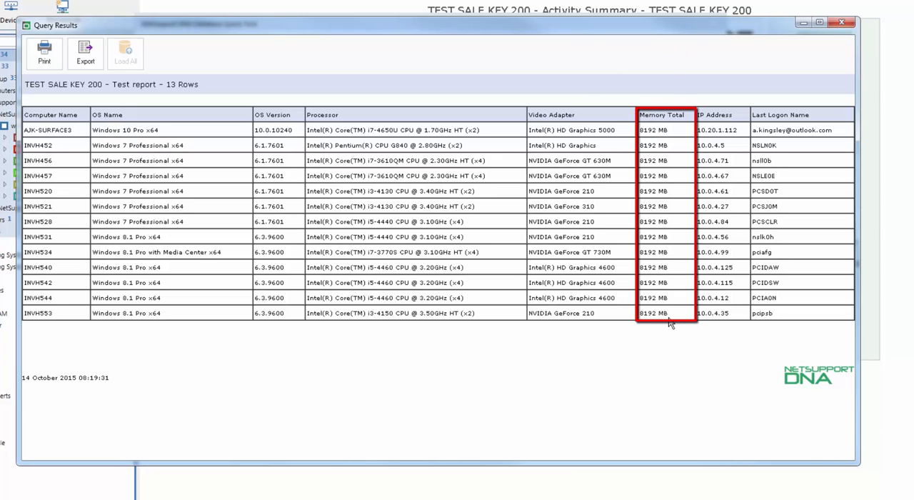
{"action": "mouse_move", "coordinate": [689, 286]}
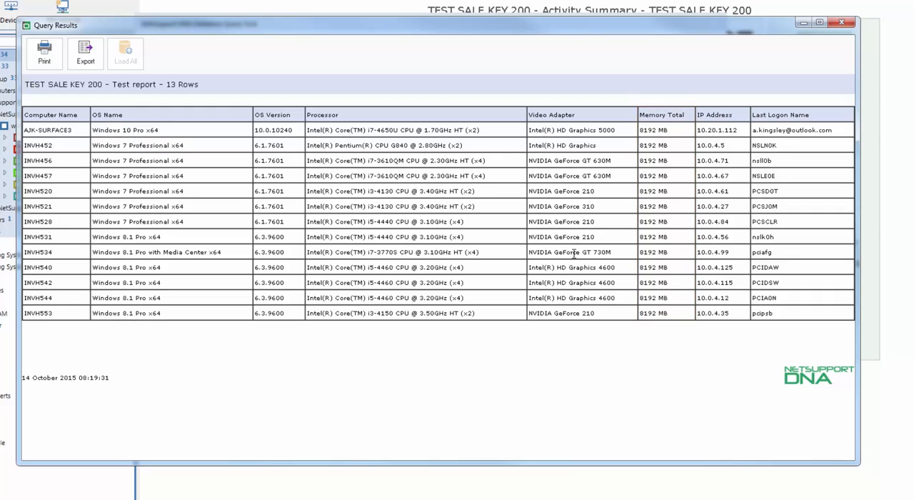
{"action": "mouse_move", "coordinate": [43, 54]}
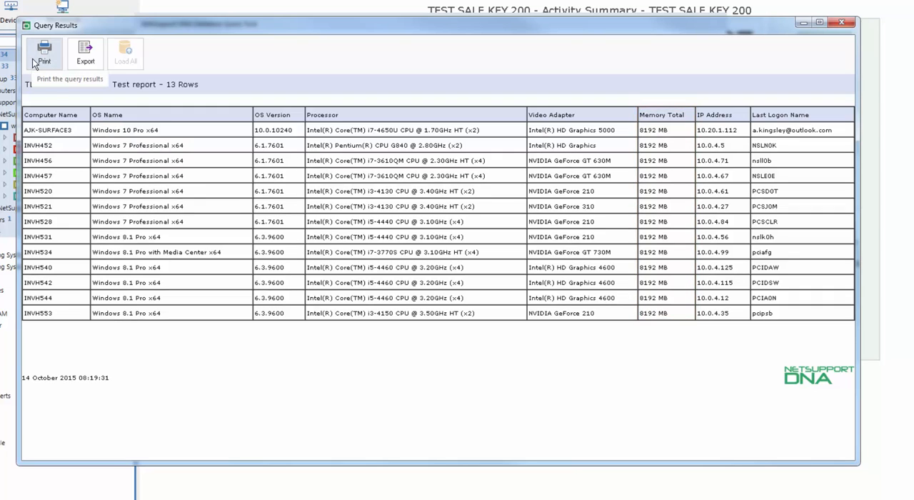
{"action": "left_click", "coordinate": [85, 54]}
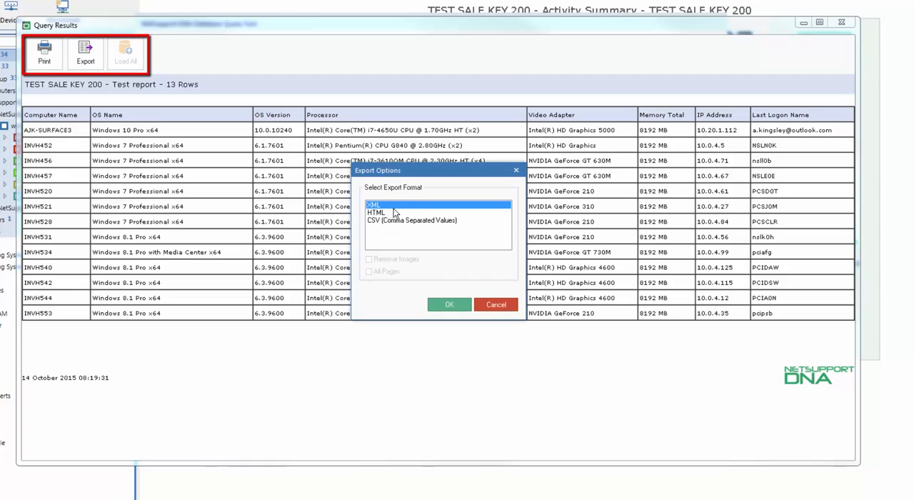
{"action": "mouse_move", "coordinate": [417, 223]}
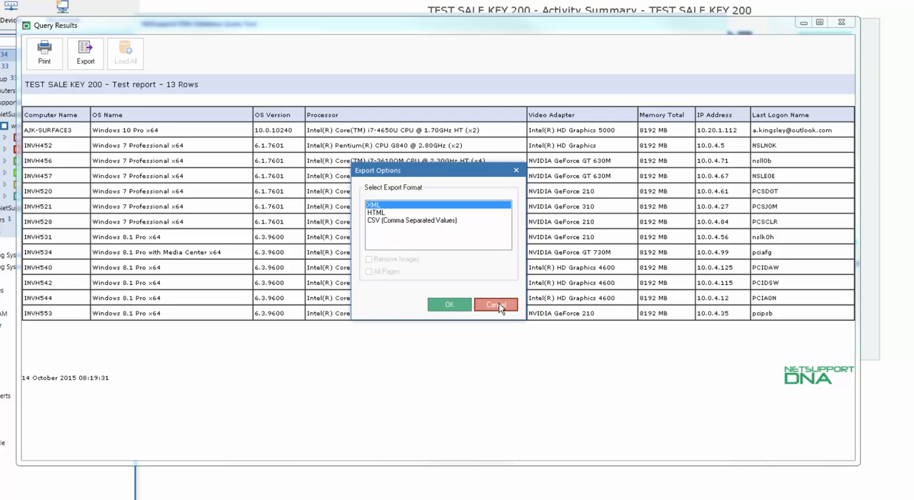
- Cancel the export and save the query, closing the Query Tool
{"action": "left_click", "coordinate": [495, 304]}
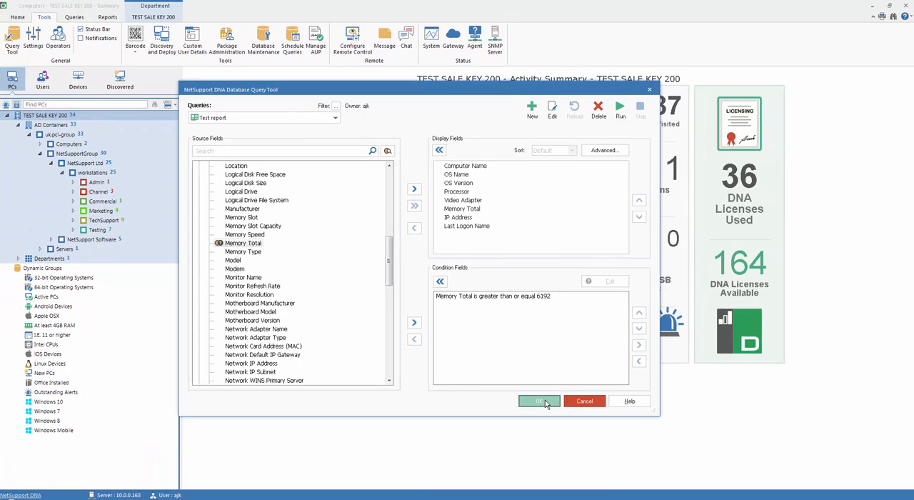
{"action": "left_click", "coordinate": [540, 400]}
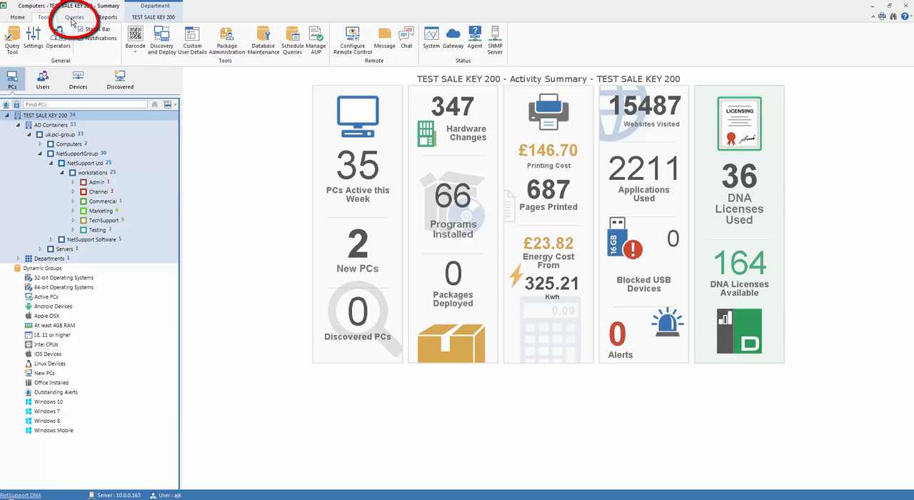
- Show the Test report query inside the Hardware Inventory view under Queries
{"action": "left_click", "coordinate": [74, 17]}
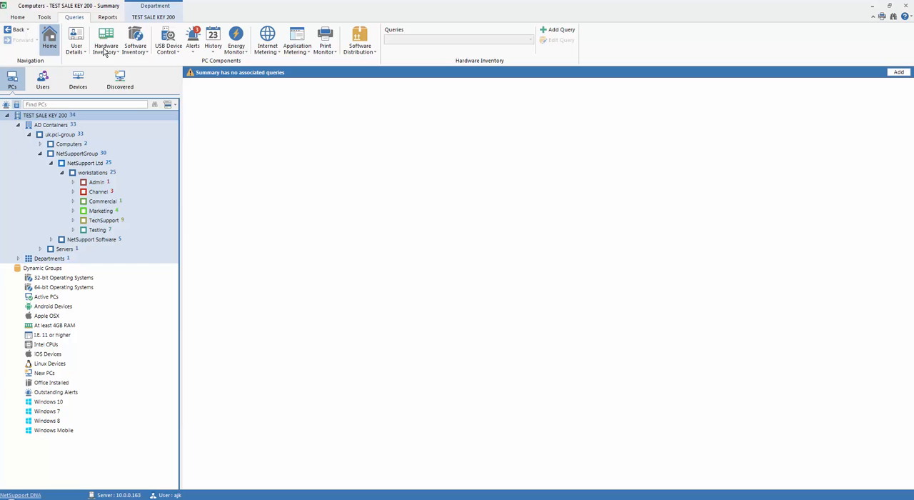
{"action": "left_click", "coordinate": [106, 40]}
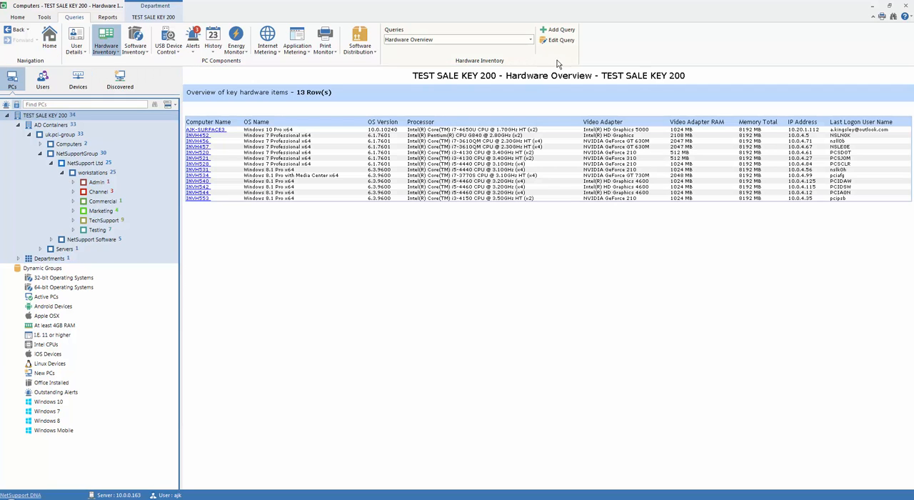
{"action": "left_click", "coordinate": [530, 40]}
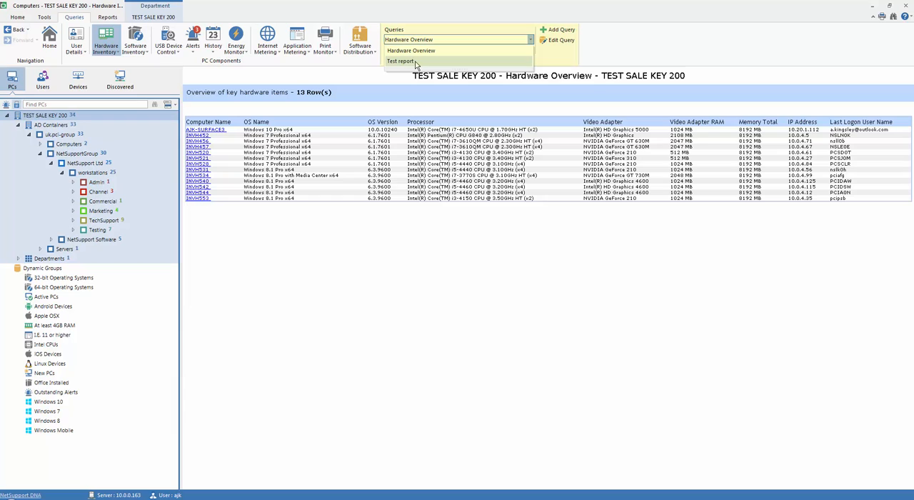
{"action": "left_click", "coordinate": [400, 60]}
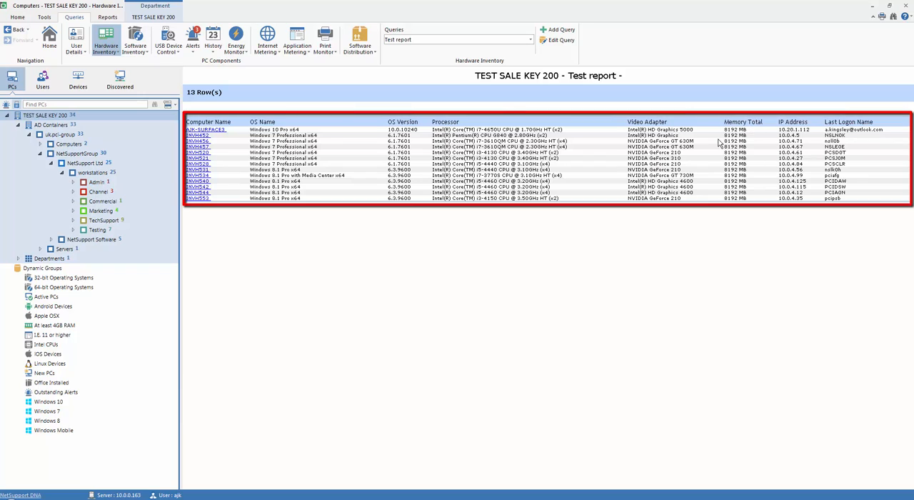
{"action": "mouse_move", "coordinate": [737, 218]}
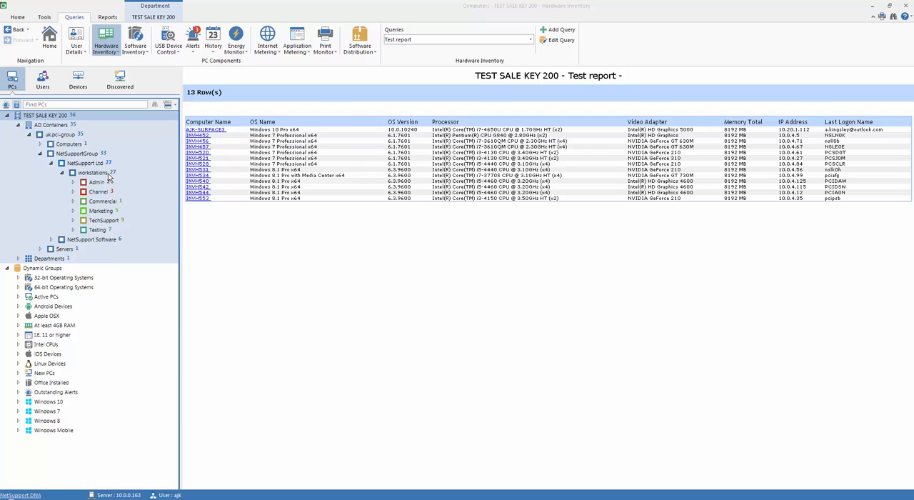
- Narrow the report to workstations, then TechSupport, Marketing and Channel groups
{"action": "left_click", "coordinate": [91, 172]}
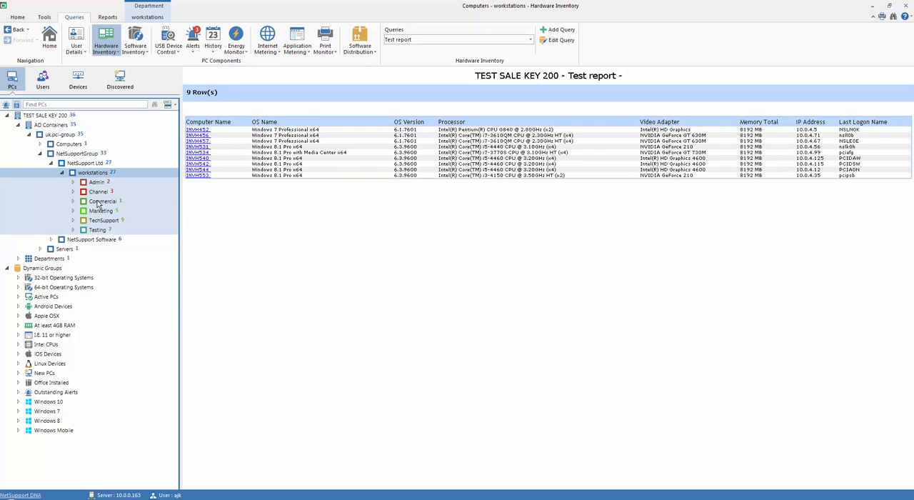
{"action": "left_click", "coordinate": [103, 220]}
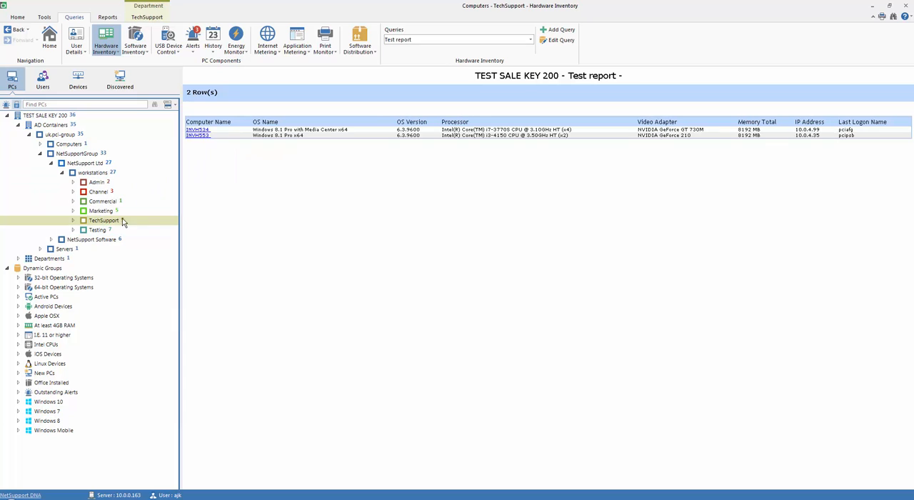
{"action": "left_click", "coordinate": [73, 220]}
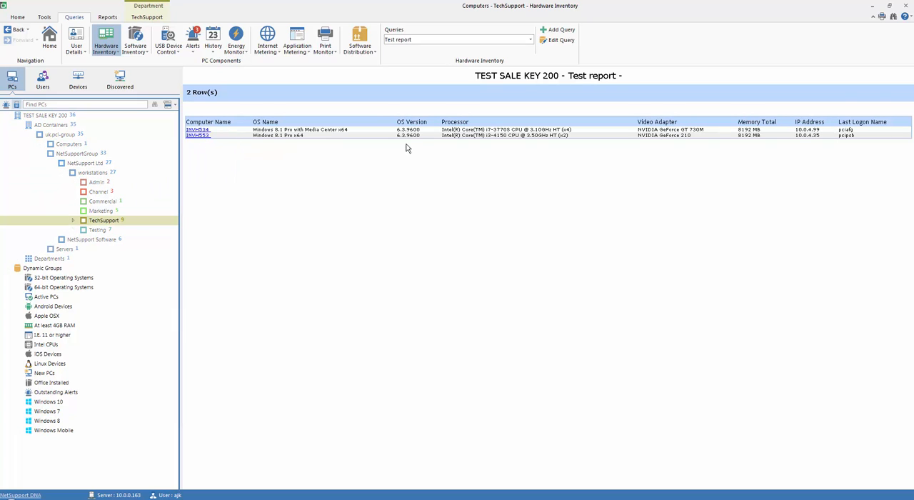
{"action": "left_click", "coordinate": [102, 211]}
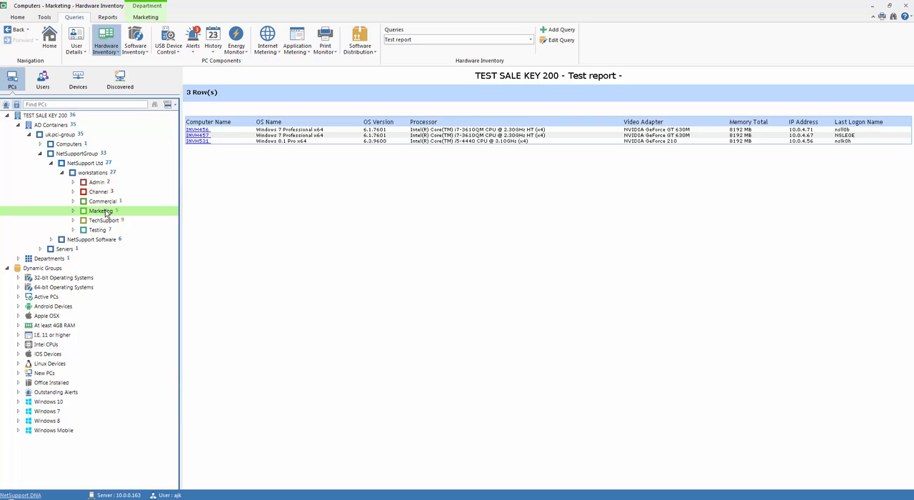
{"action": "left_click", "coordinate": [99, 191]}
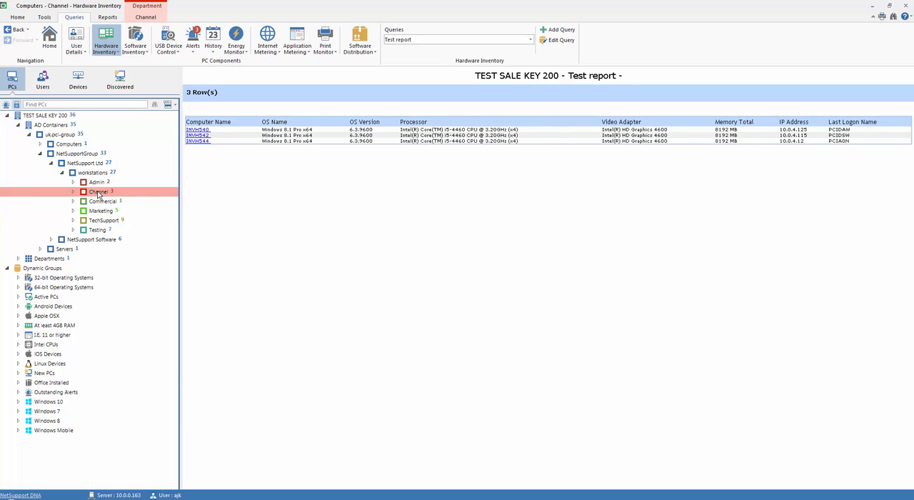